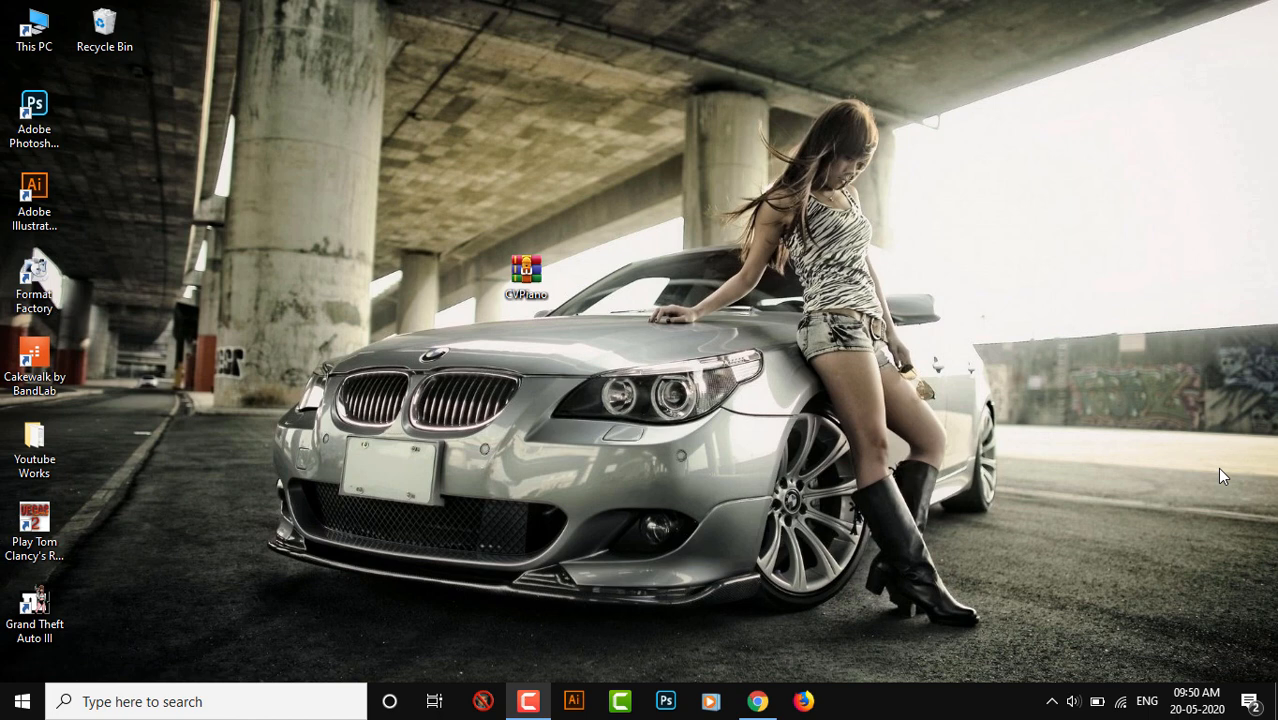
{"action": "mouse_move", "coordinate": [745, 598]}
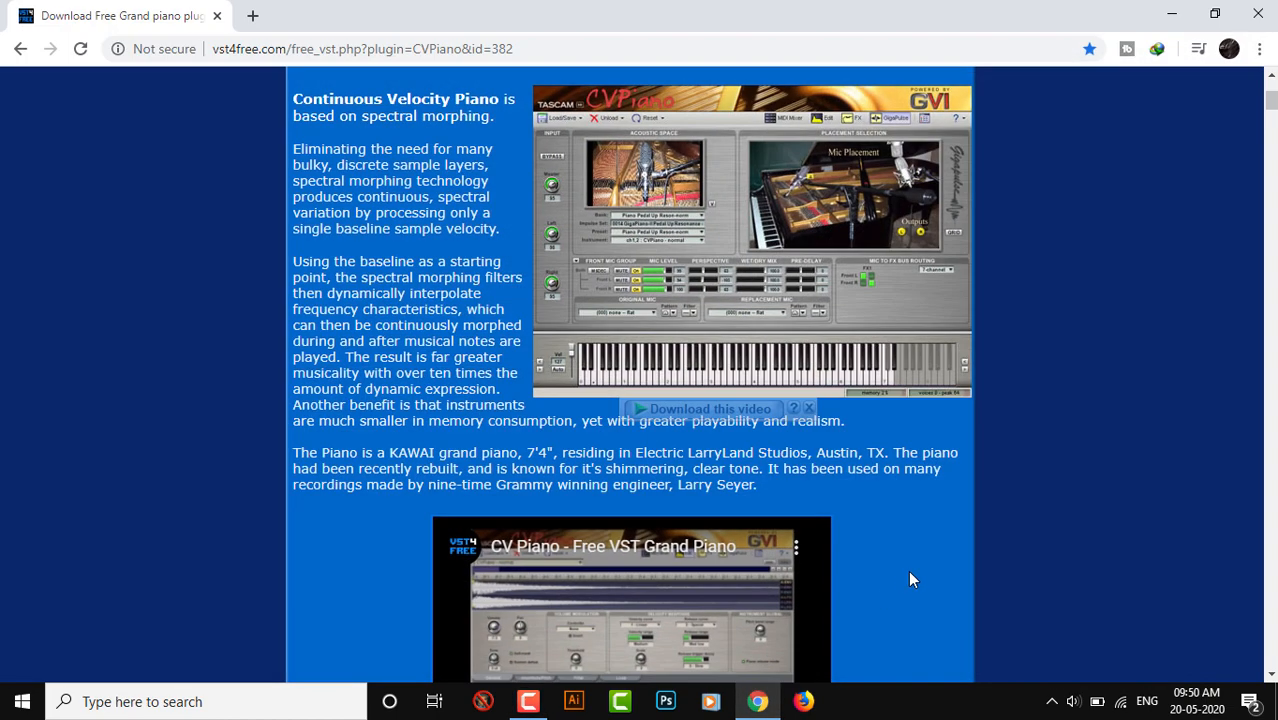
{"action": "mouse_move", "coordinate": [1168, 410]}
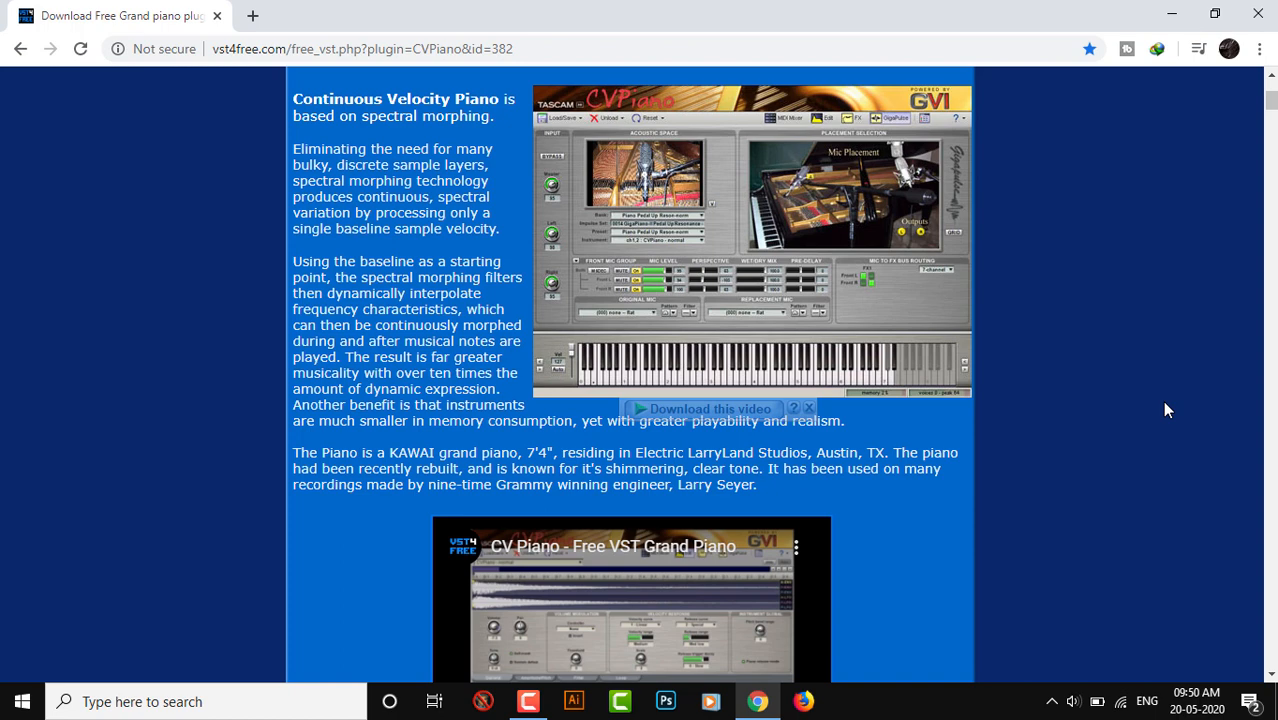
- On the vst4free CVPiano page, download the Win 32 VST zip, then cancel it from its menu
{"action": "scroll", "scroll_direction": "up", "scroll_amount": 3}
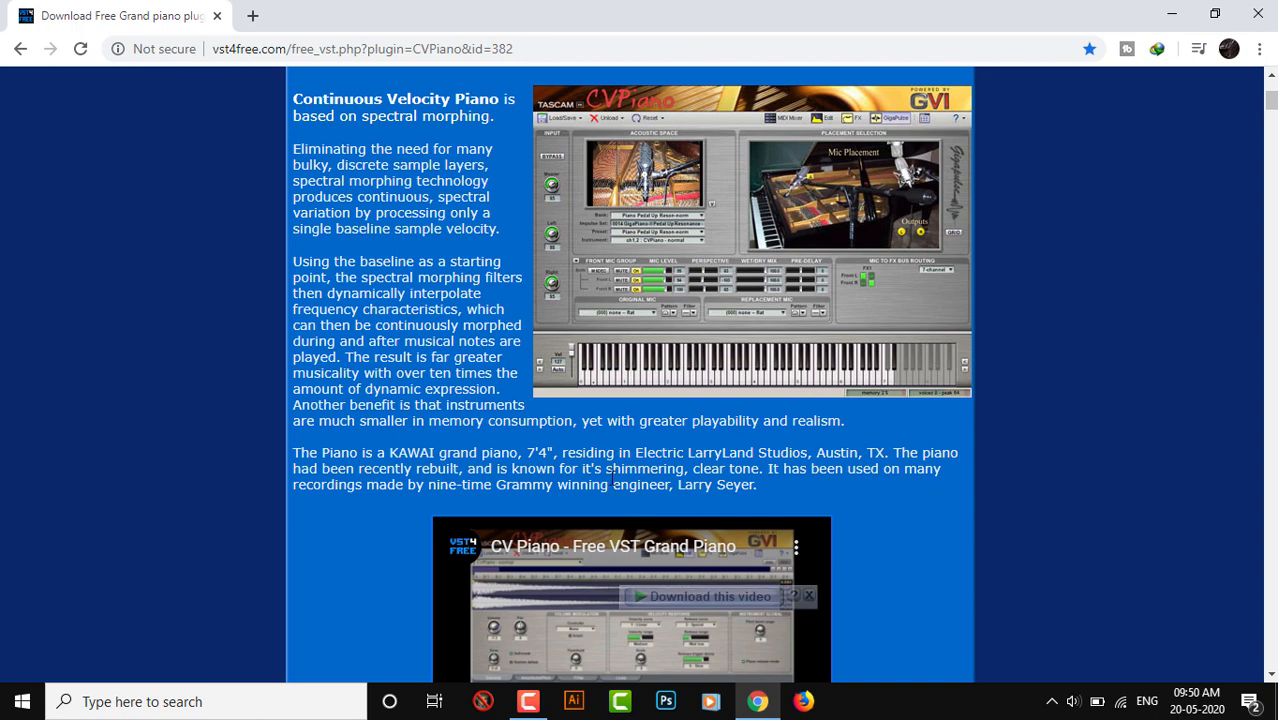
{"action": "scroll", "scroll_direction": "down", "scroll_amount": 3}
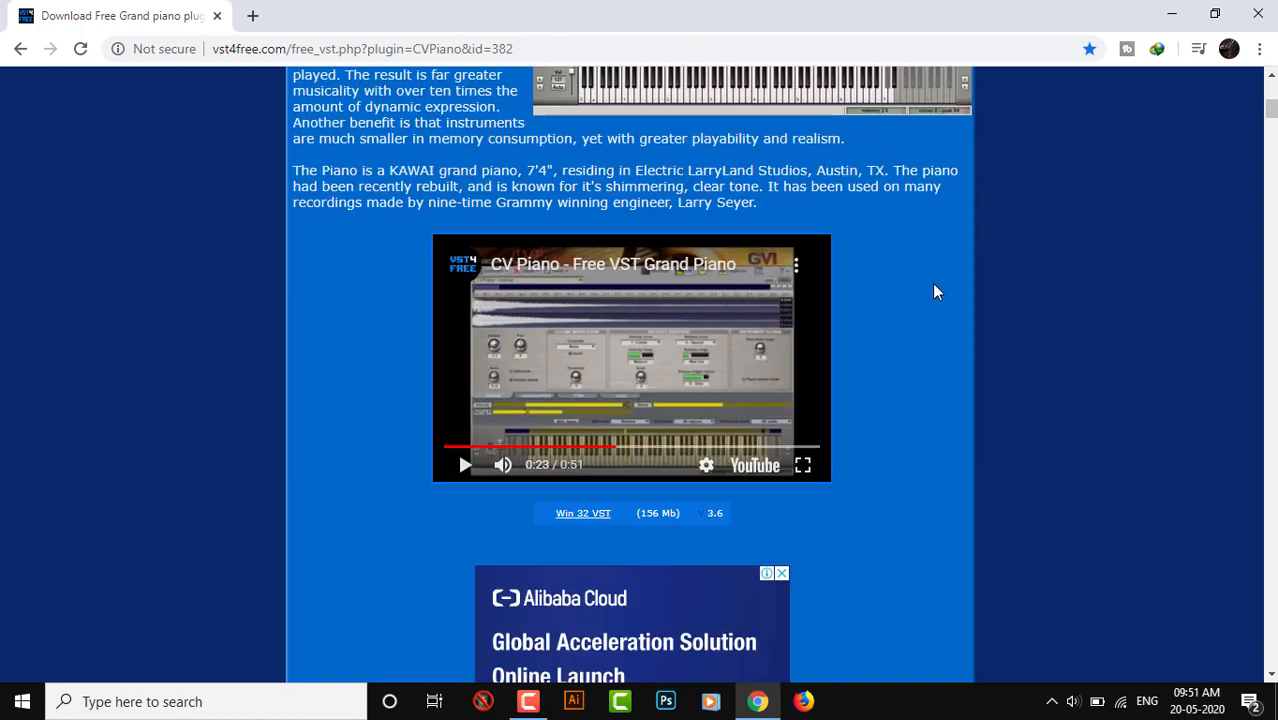
{"action": "scroll", "scroll_direction": "down", "scroll_amount": 3}
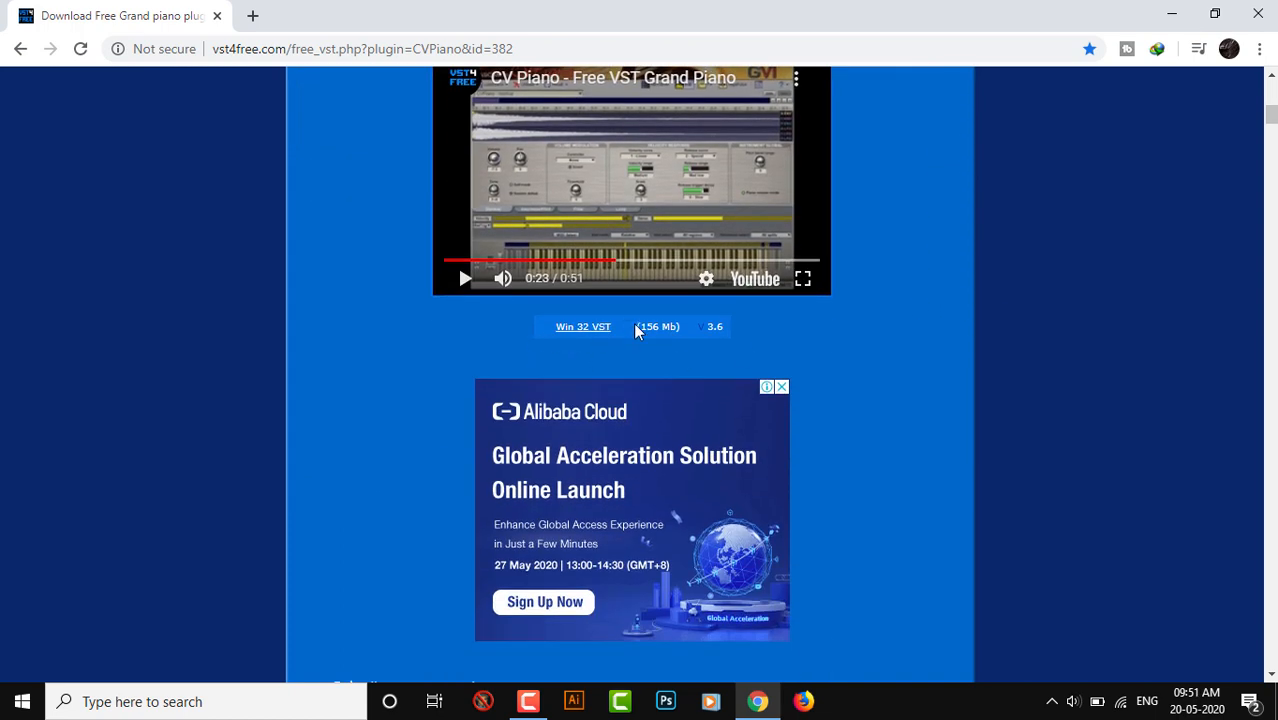
{"action": "mouse_move", "coordinate": [583, 330]}
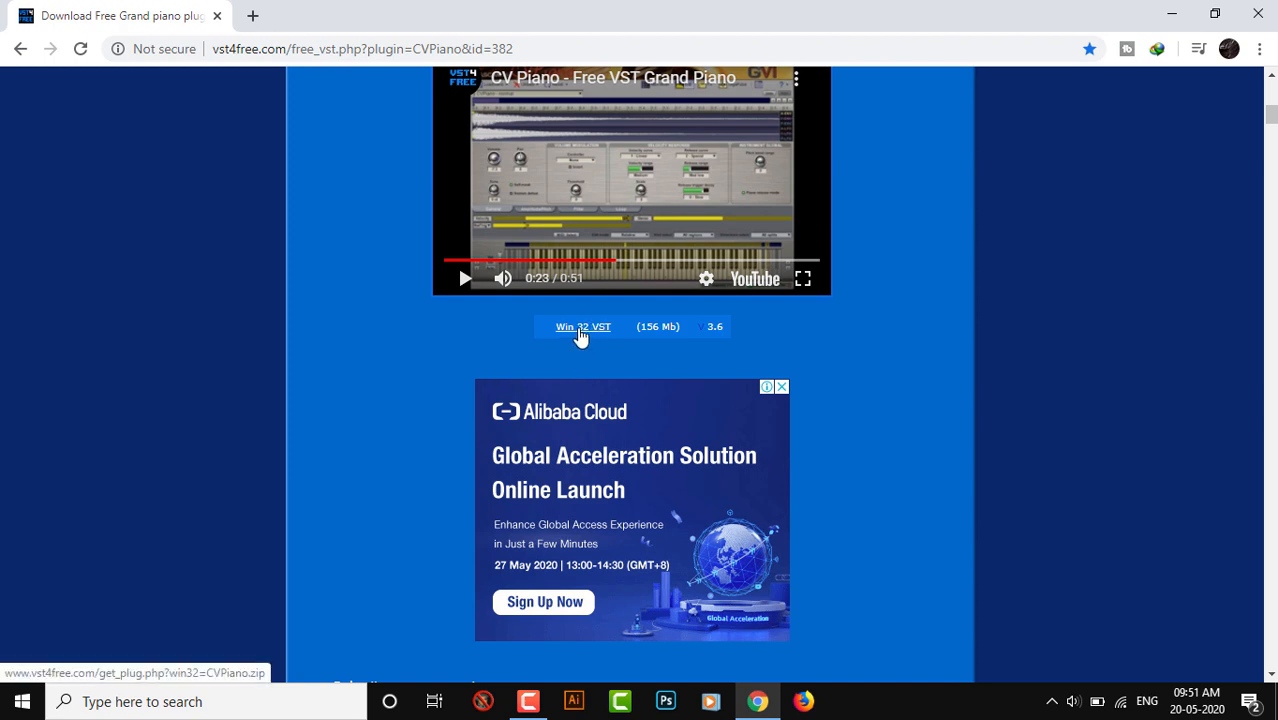
{"action": "left_click", "coordinate": [583, 326]}
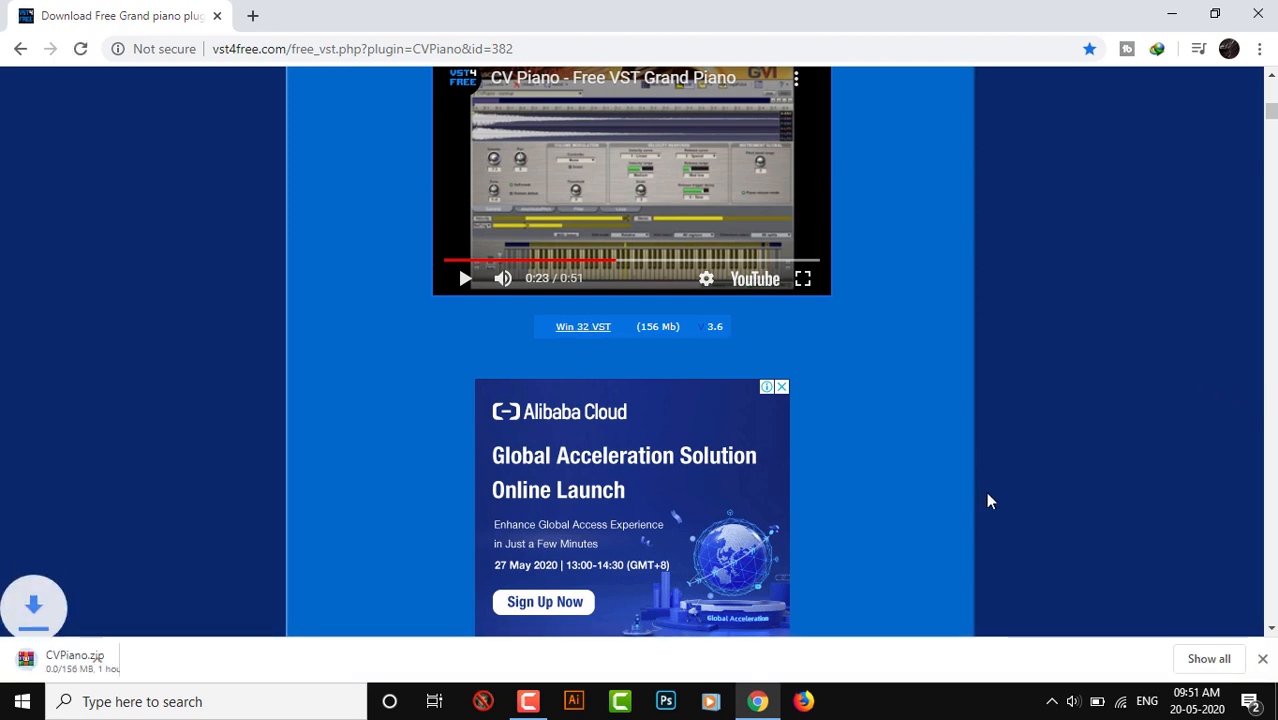
{"action": "left_click", "coordinate": [193, 659]}
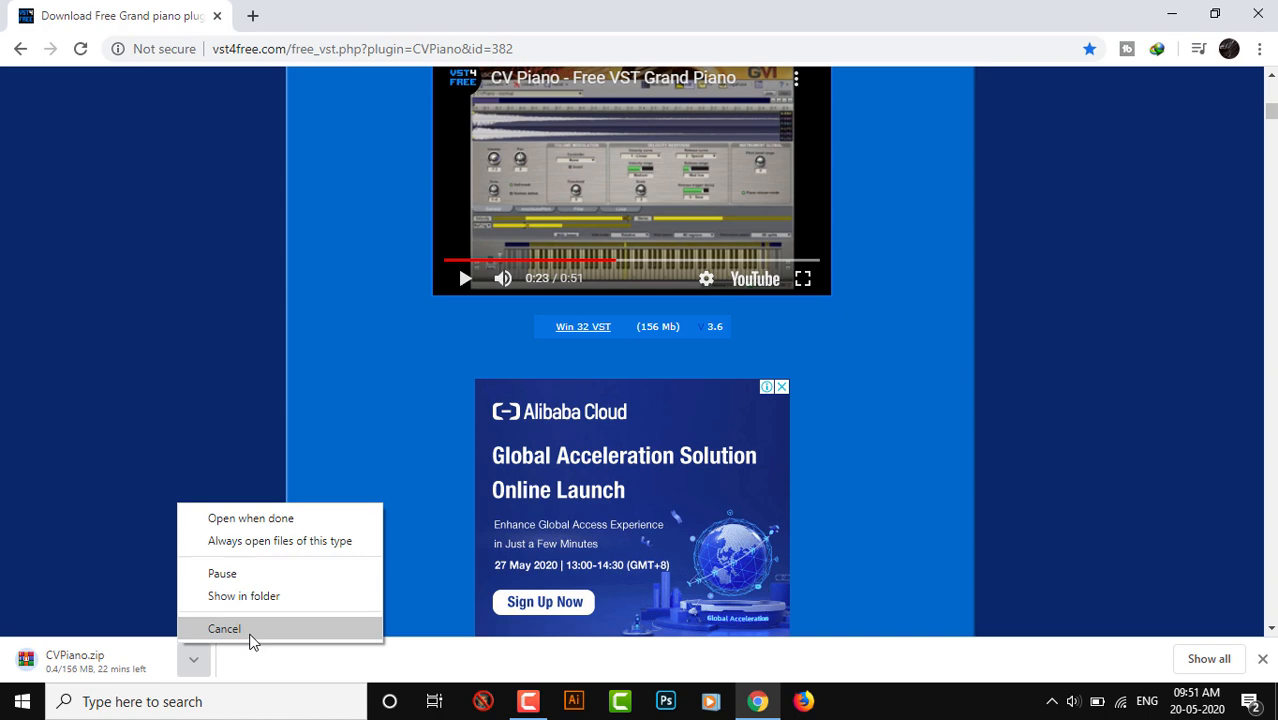
{"action": "left_click", "coordinate": [224, 628]}
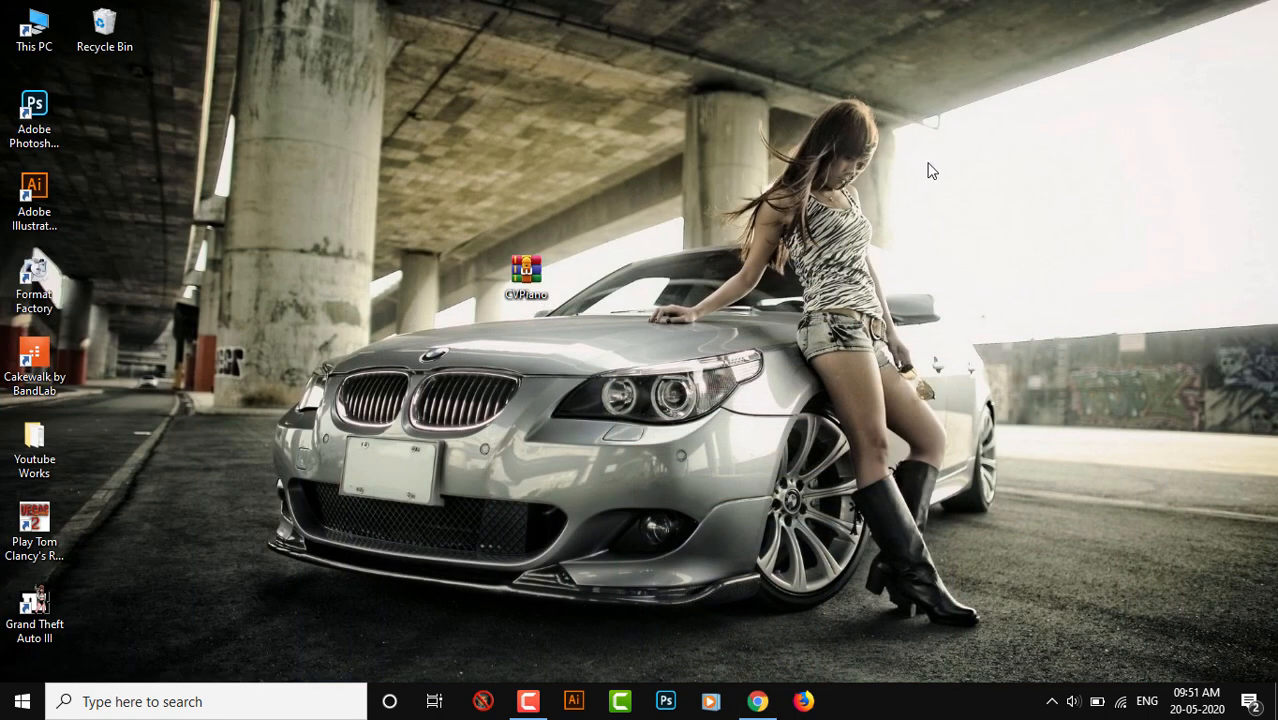
- Extract the CVPiano archive with WinRAR to a CVPiano desktop folder and open it
{"action": "right_click", "coordinate": [526, 270]}
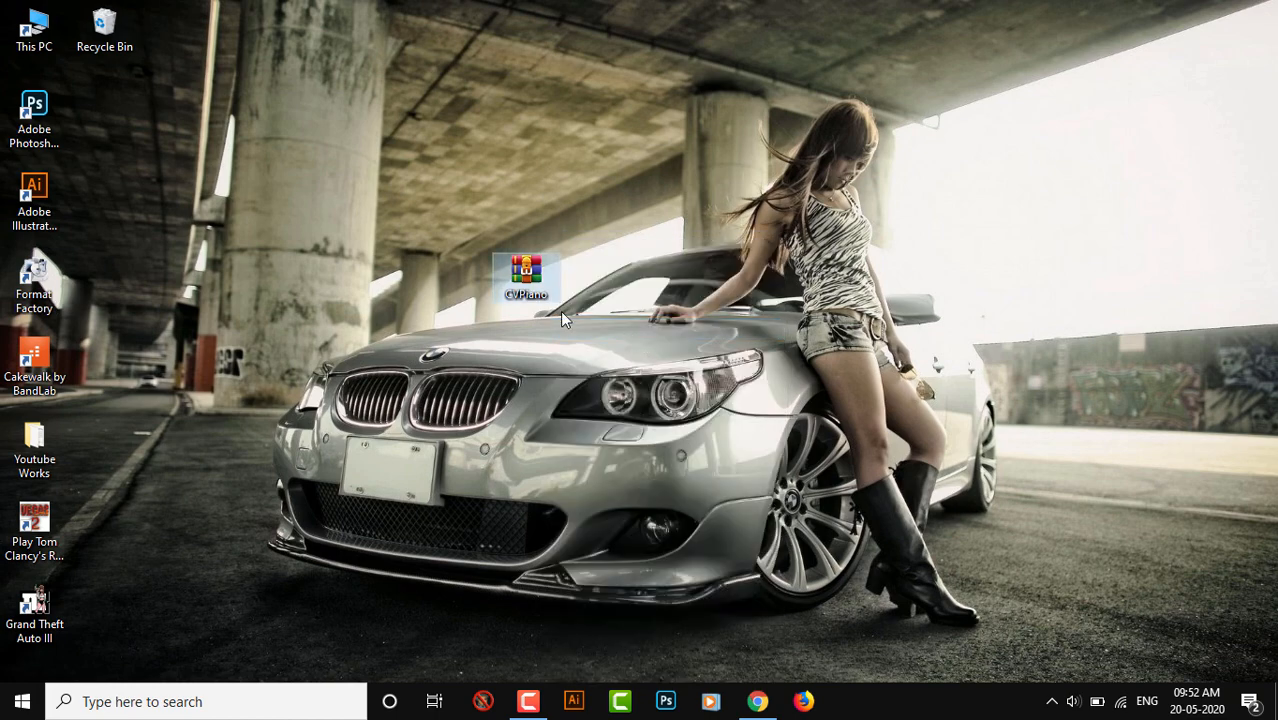
{"action": "double_click", "coordinate": [526, 277]}
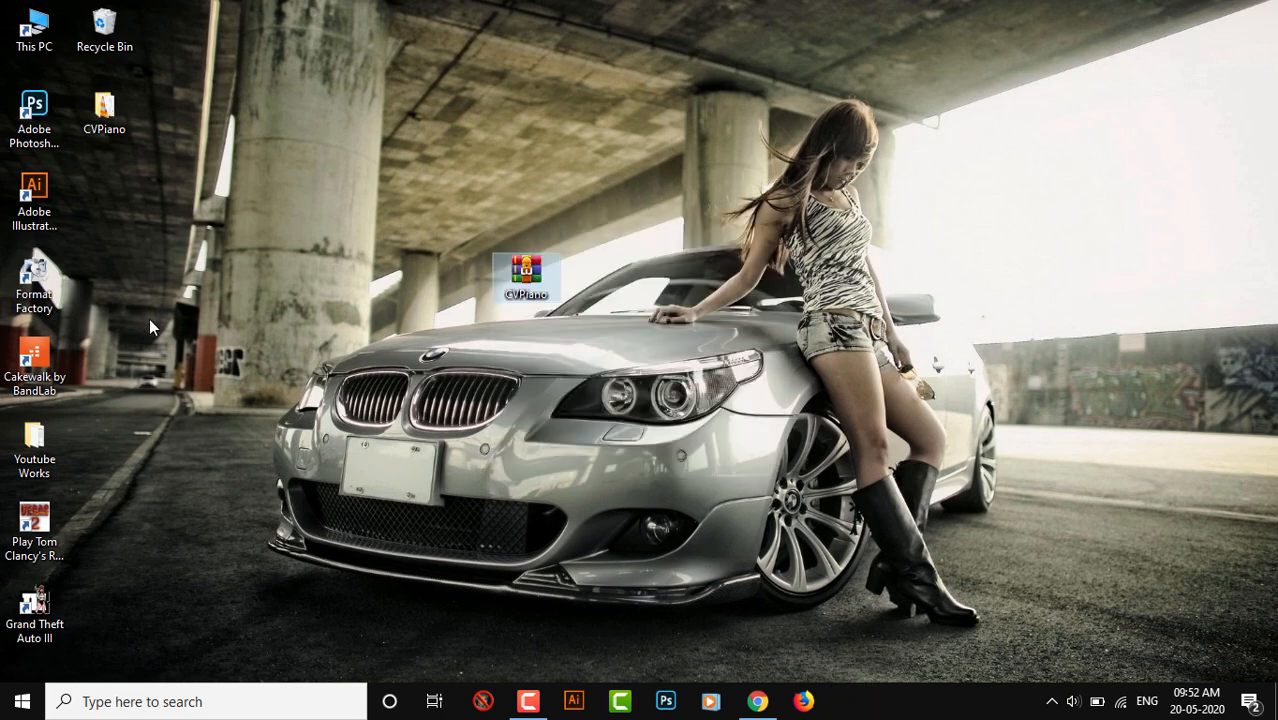
{"action": "double_click", "coordinate": [526, 275]}
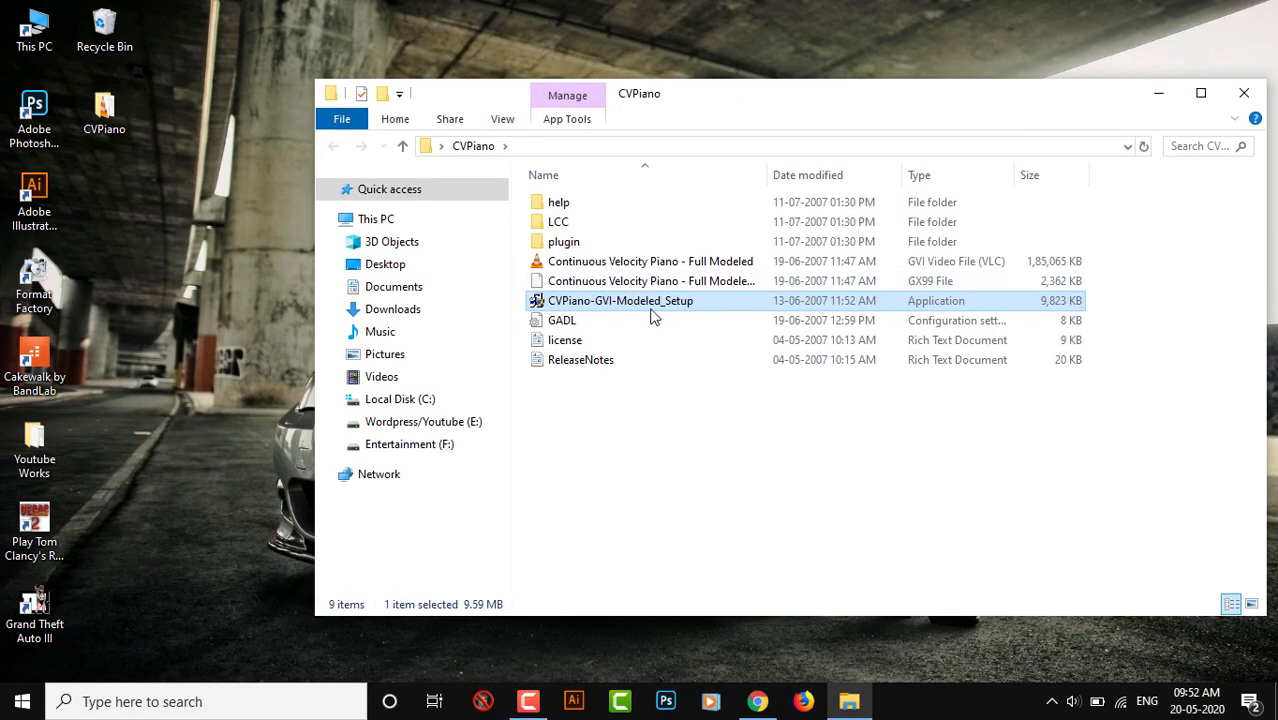
- Run CVPiano-GVI-Modeled_Setup, accepting the default plugin and content folders, and finish
{"action": "double_click", "coordinate": [620, 300]}
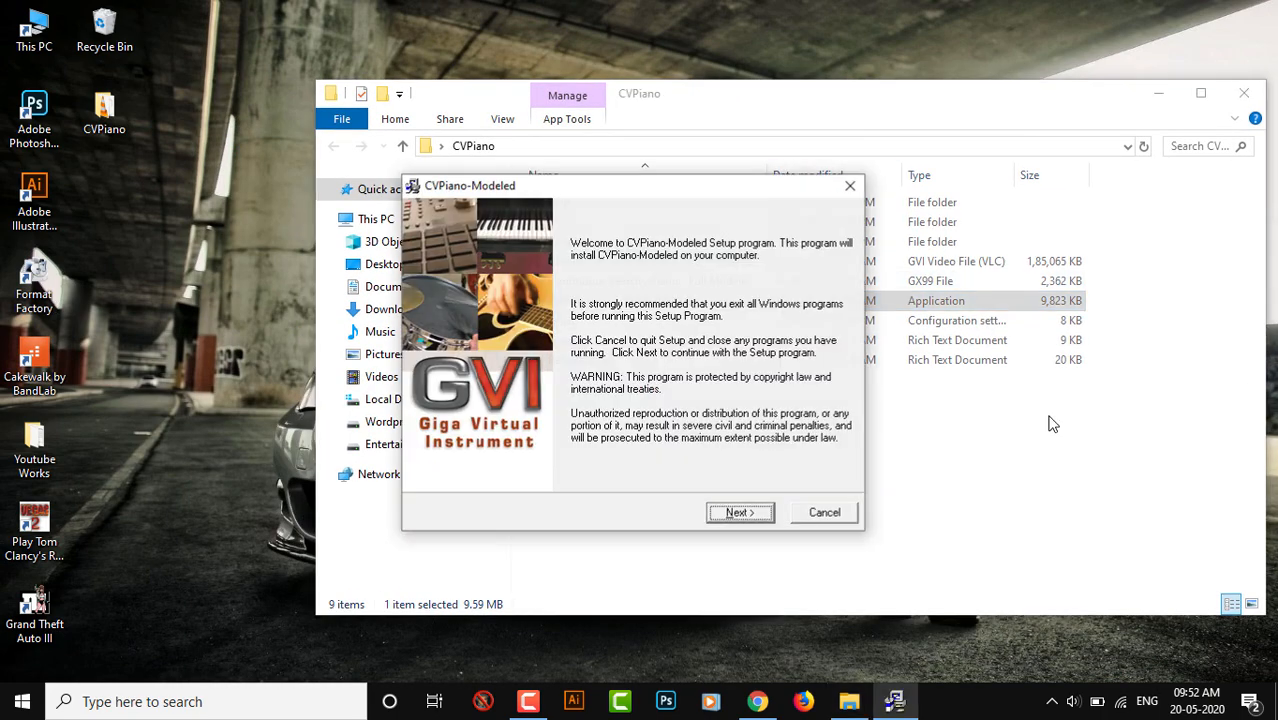
{"action": "left_click", "coordinate": [739, 512]}
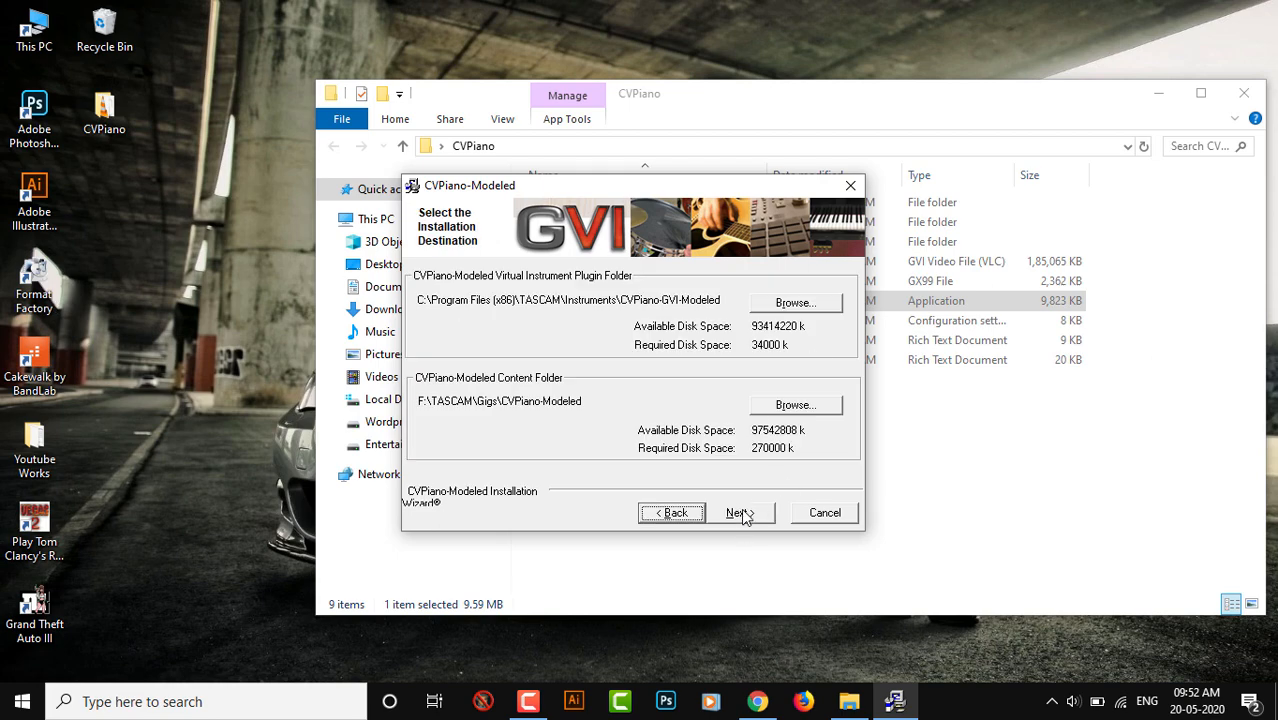
{"action": "left_click", "coordinate": [738, 512]}
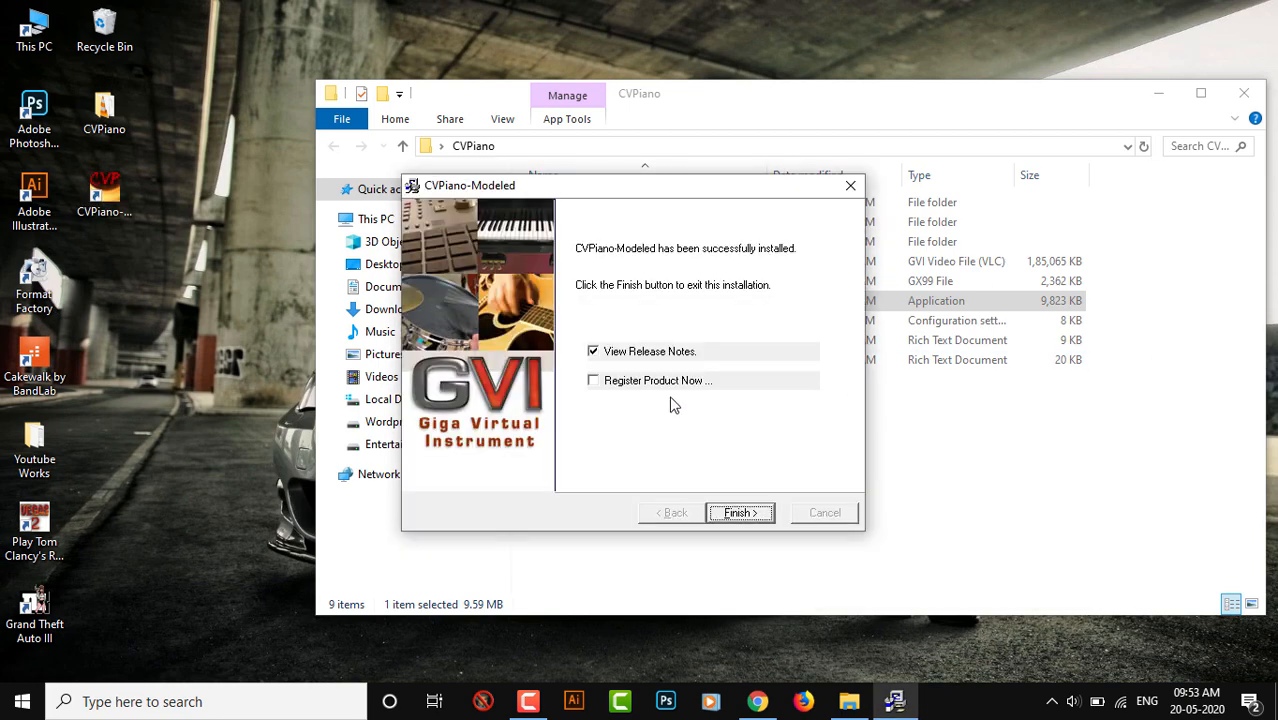
{"action": "left_click", "coordinate": [739, 512]}
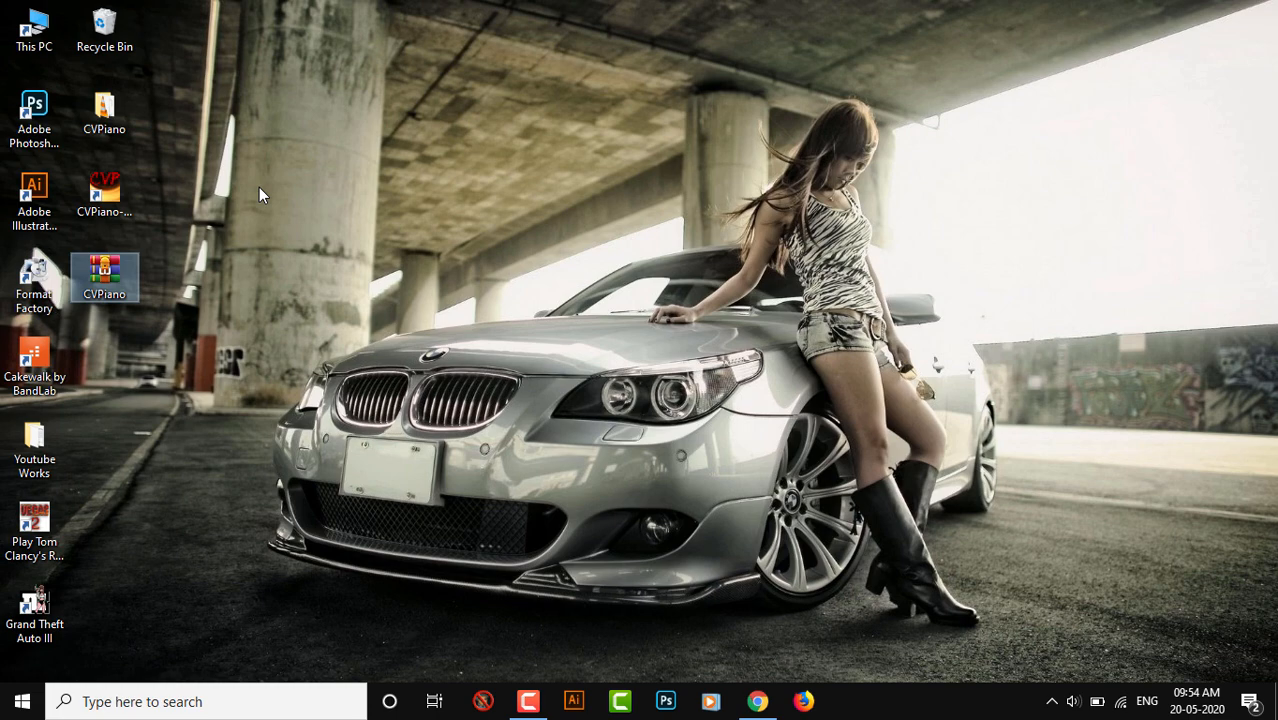
- Start CVPiano standalone with the 'CVPiano - normal' instrument and open its Edit page
{"action": "double_click", "coordinate": [104, 275]}
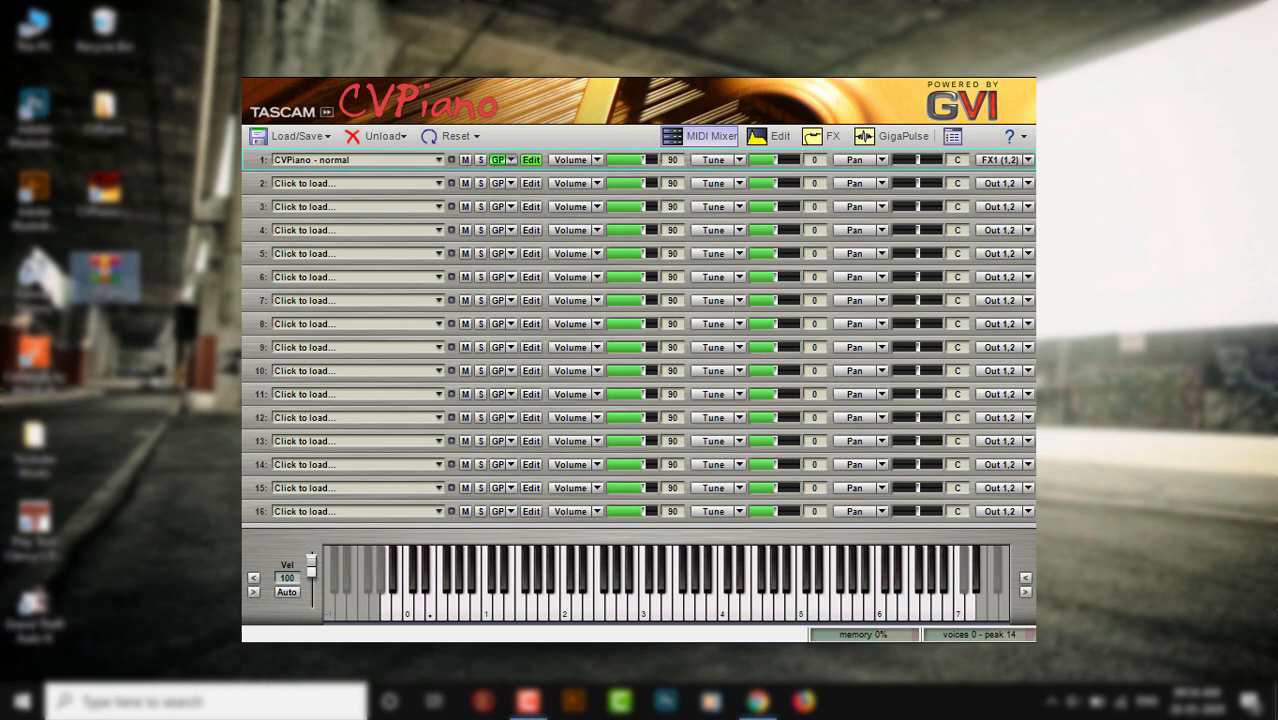
{"action": "mouse_move", "coordinate": [628, 614]}
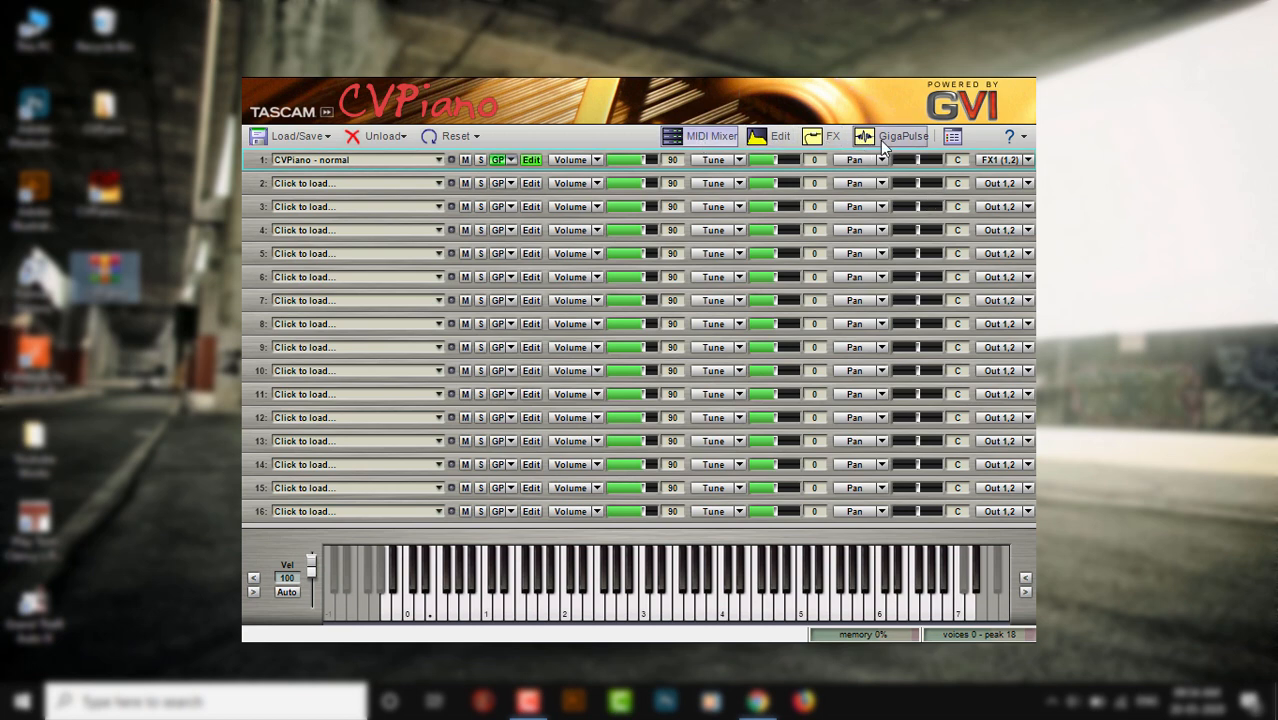
{"action": "left_click", "coordinate": [779, 136]}
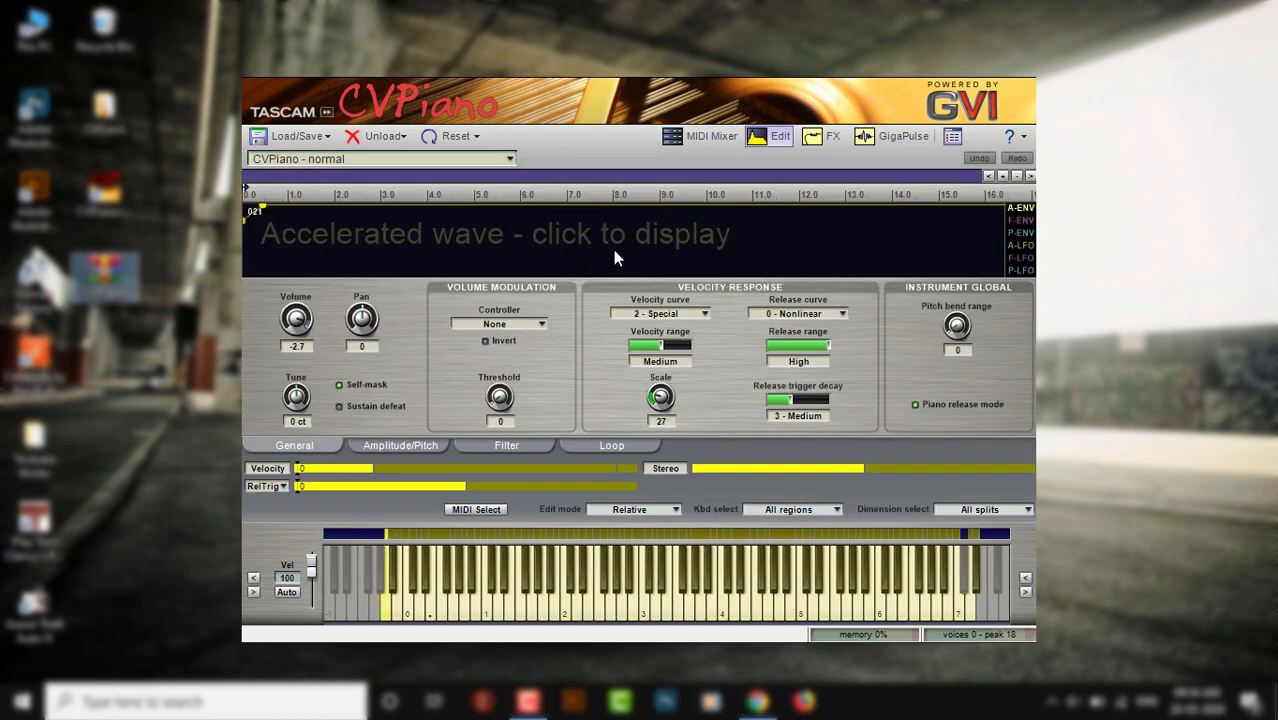
{"action": "mouse_move", "coordinate": [648, 240]}
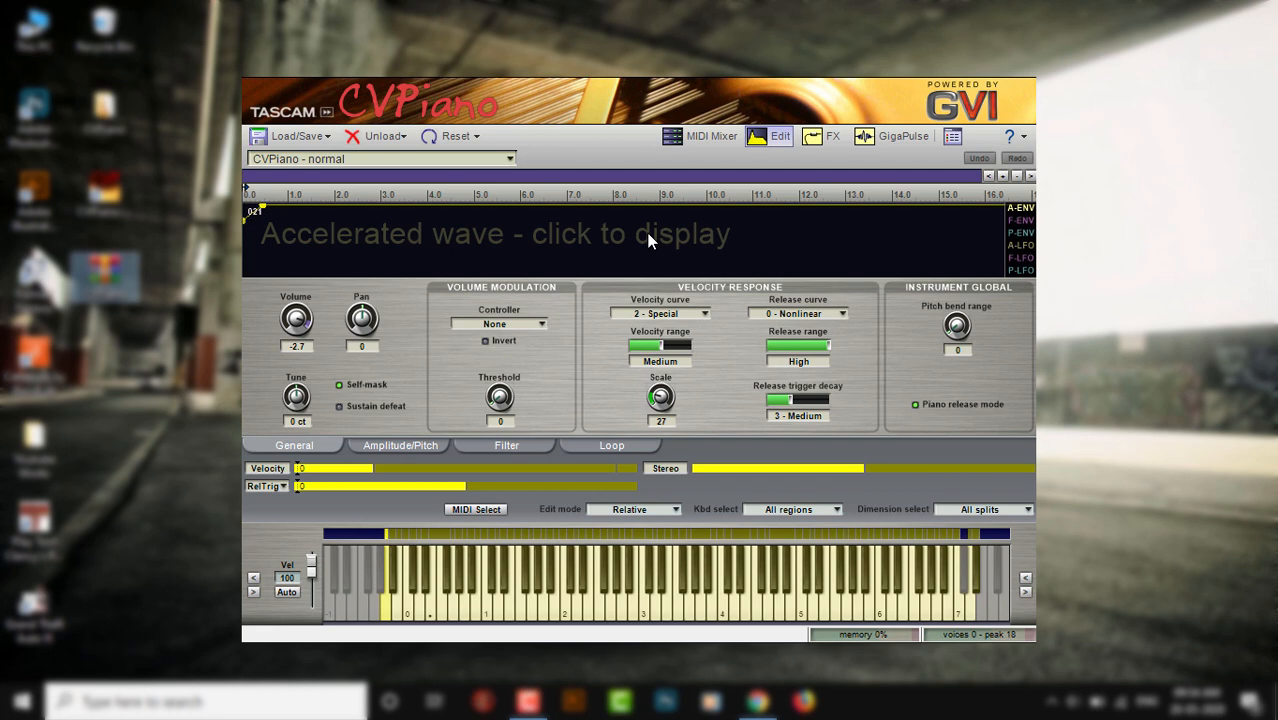
- Display the piano's accelerated sample waveform, then show the FX inserts with GigaPulse and reverb
{"action": "left_click", "coordinate": [495, 234]}
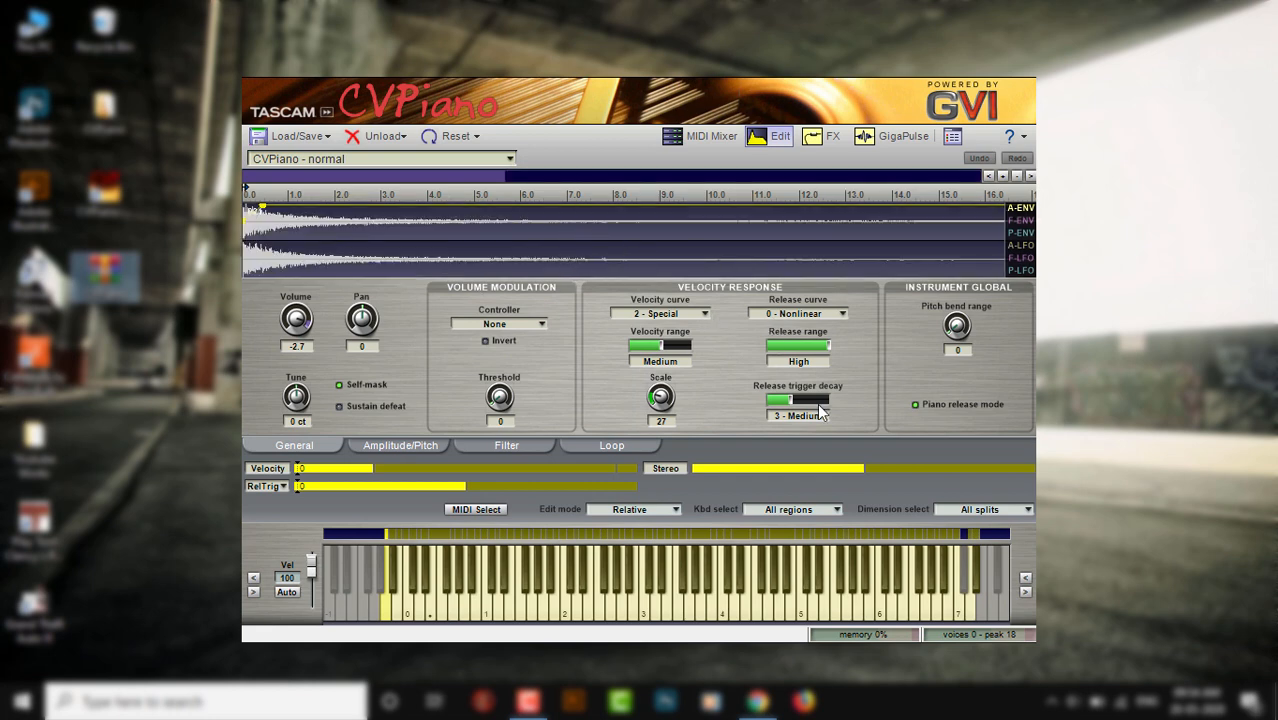
{"action": "mouse_move", "coordinate": [575, 433]}
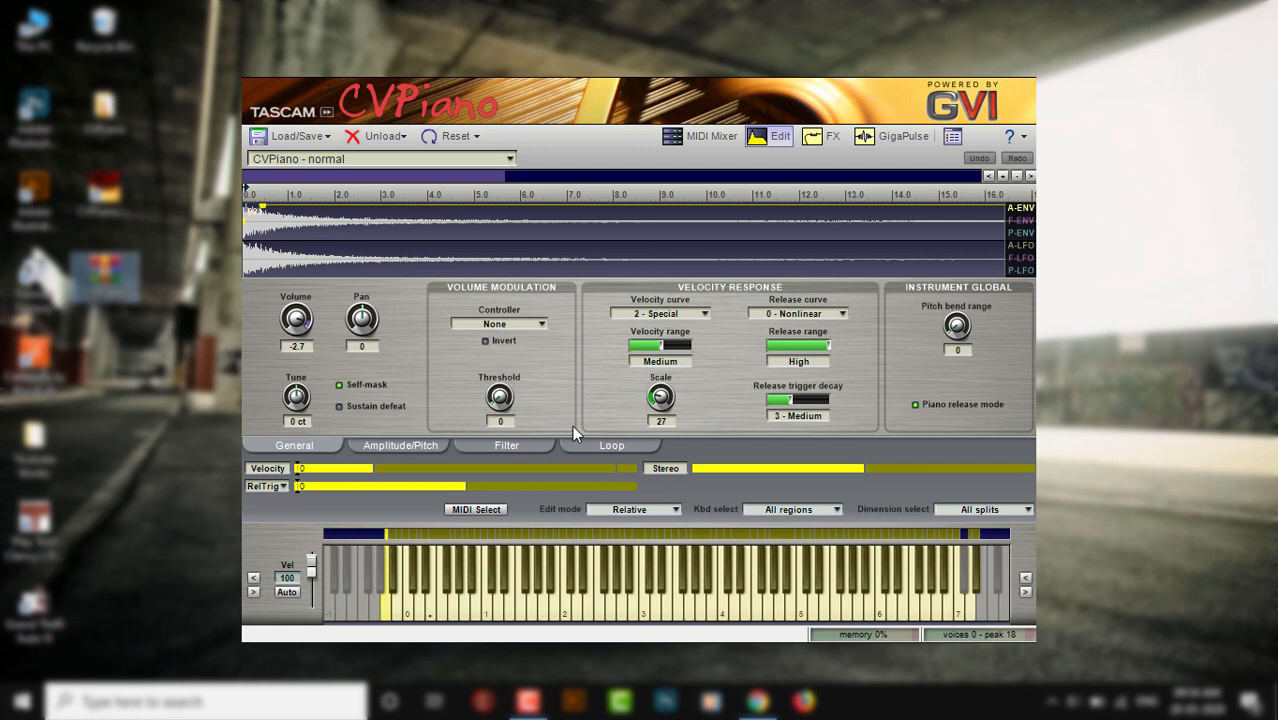
{"action": "mouse_move", "coordinate": [755, 353]}
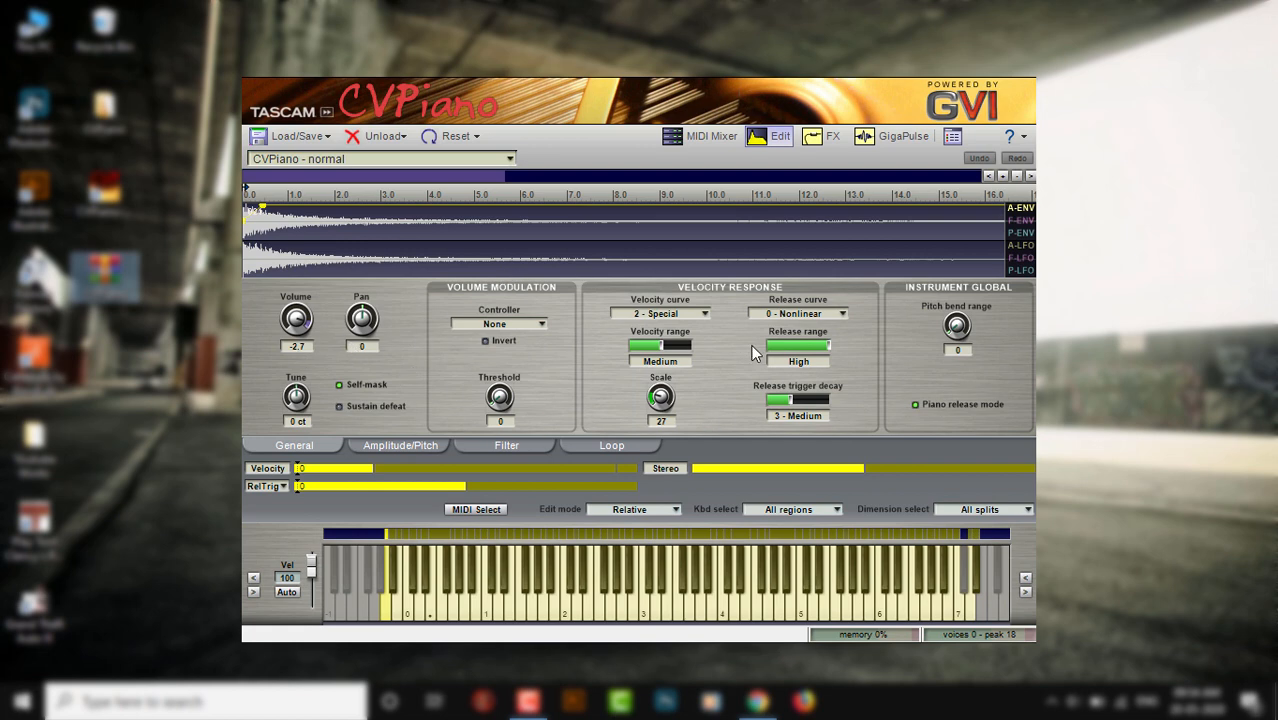
{"action": "mouse_move", "coordinate": [453, 372]}
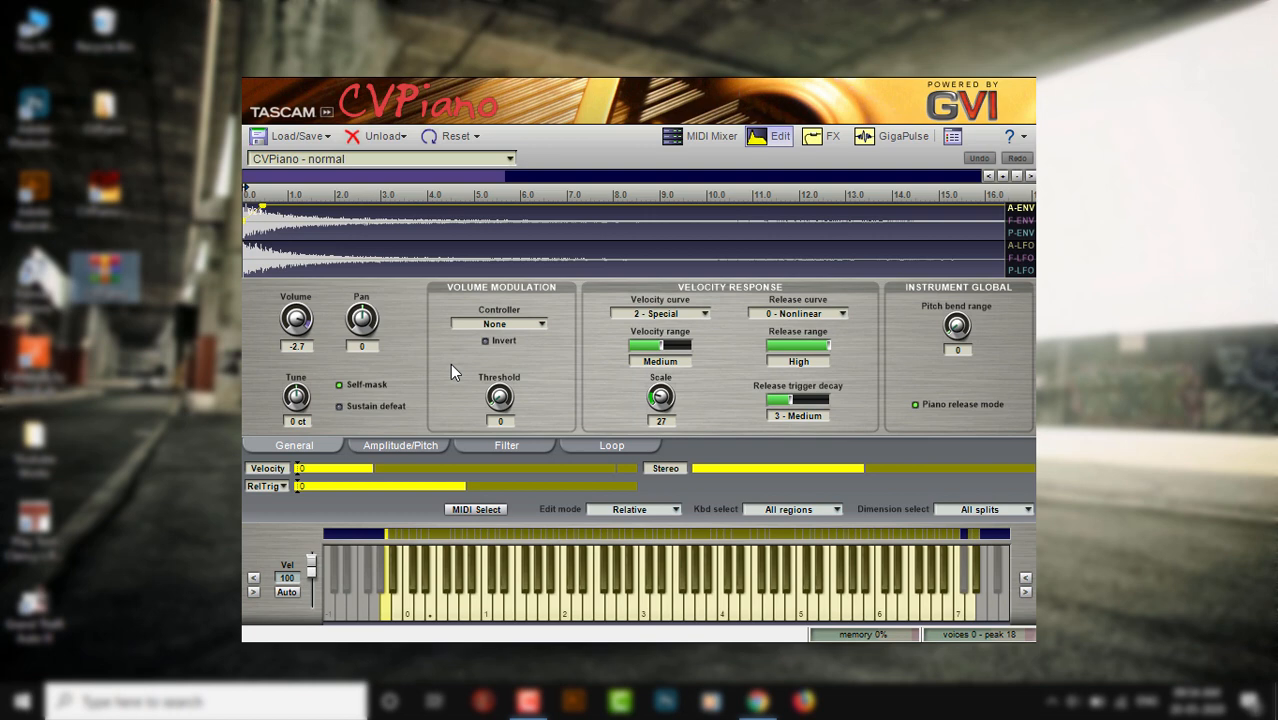
{"action": "left_click", "coordinate": [832, 136]}
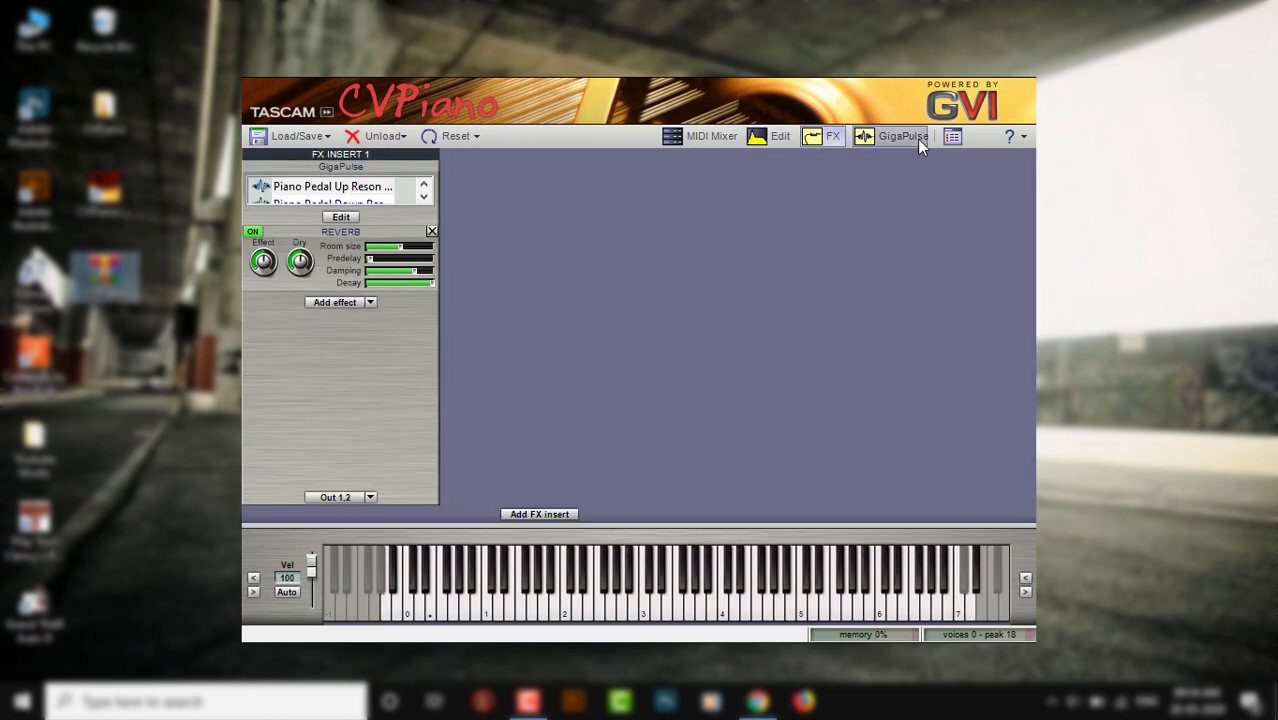
- Show the GigaPulse page with the Piano Pedal Up Reson-norm preset and mic placement
{"action": "left_click", "coordinate": [901, 136]}
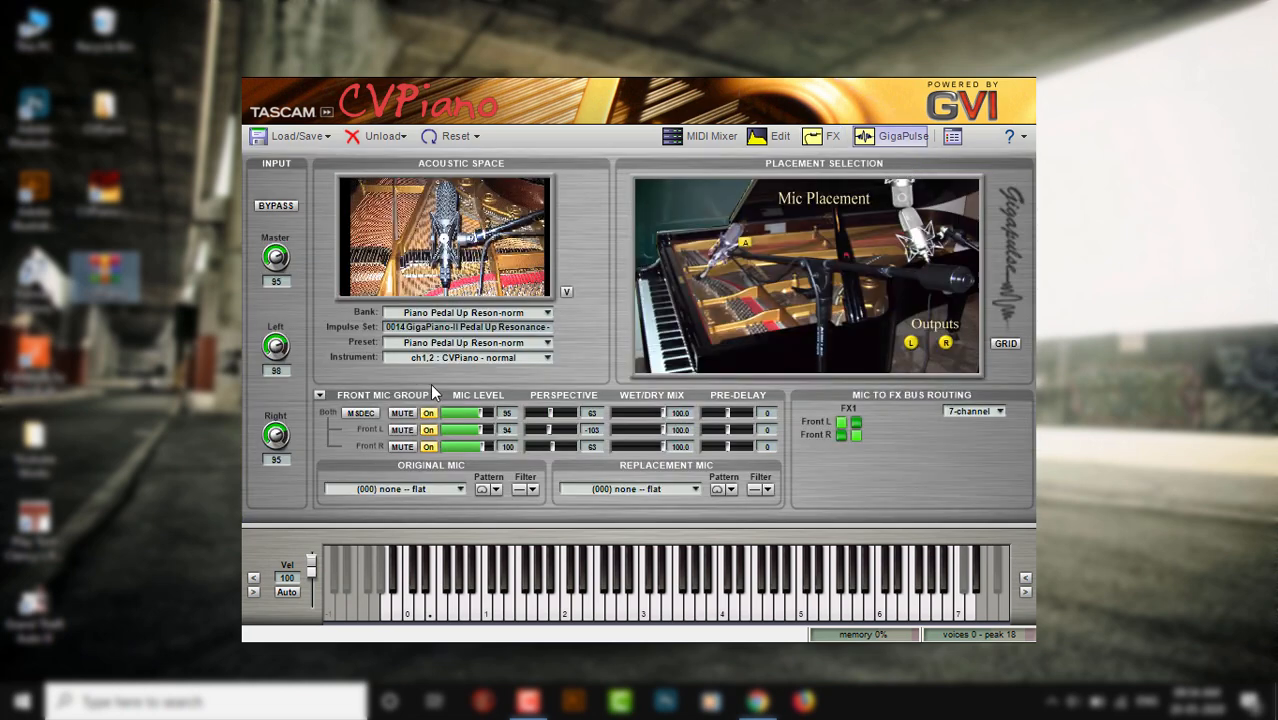
{"action": "mouse_move", "coordinate": [443, 505]}
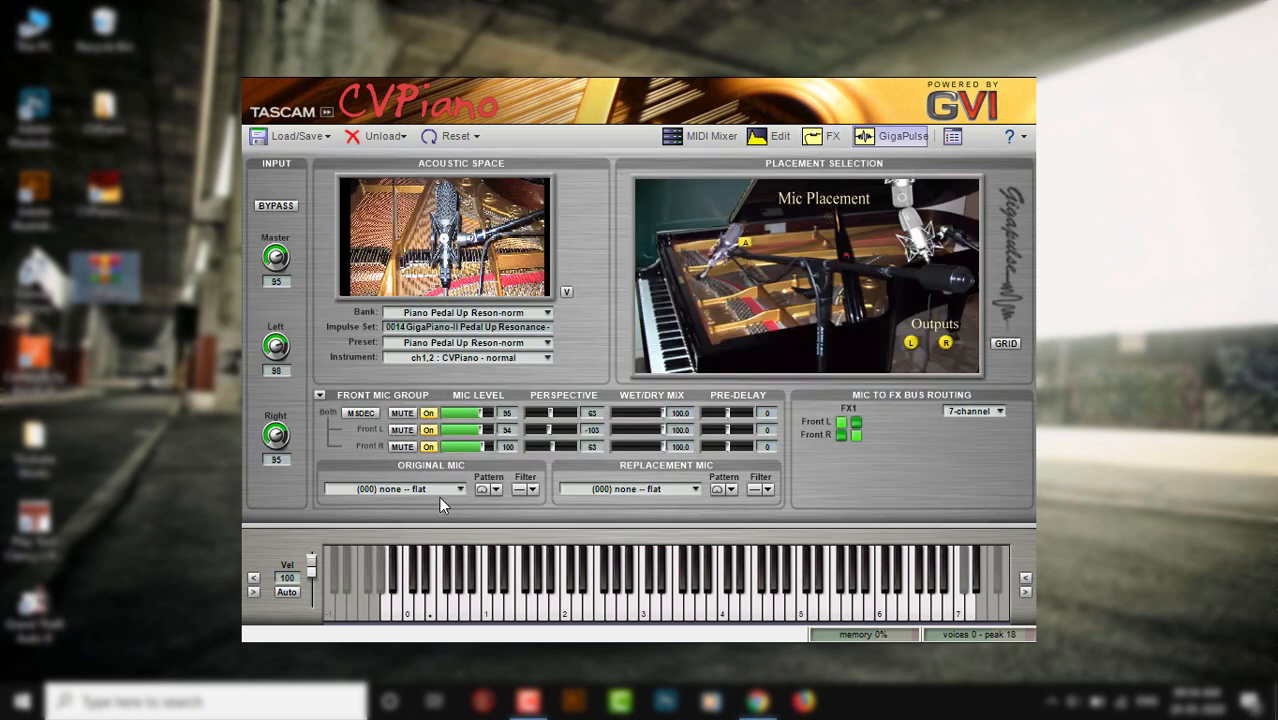